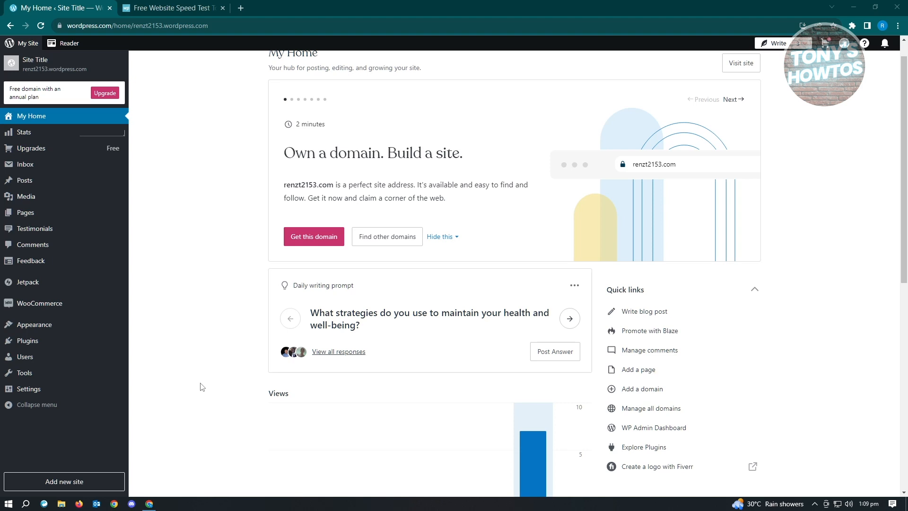
Open Chrome's three-dot Customize and control menu over the WordPress.com dashboard
{"action": "left_click", "coordinate": [898, 26]}
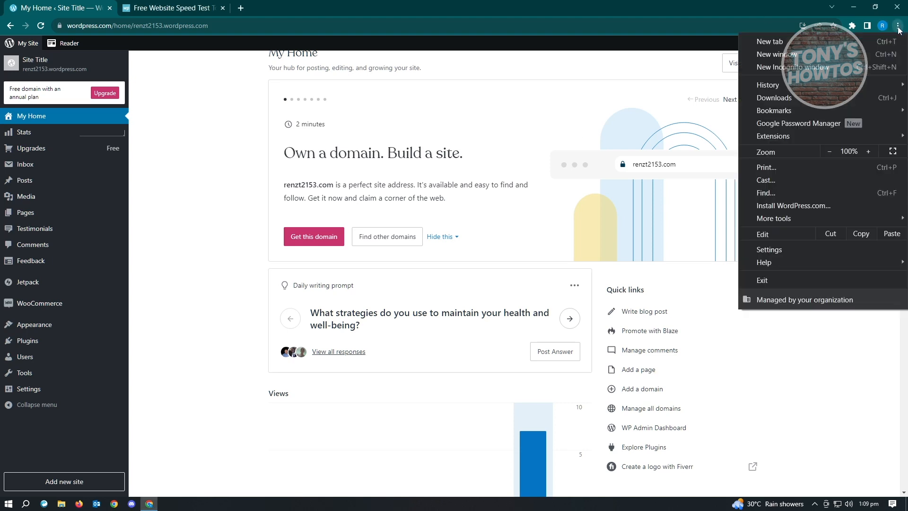
Go to Chrome Settings and show the Privacy and security page
{"action": "left_click", "coordinate": [768, 249]}
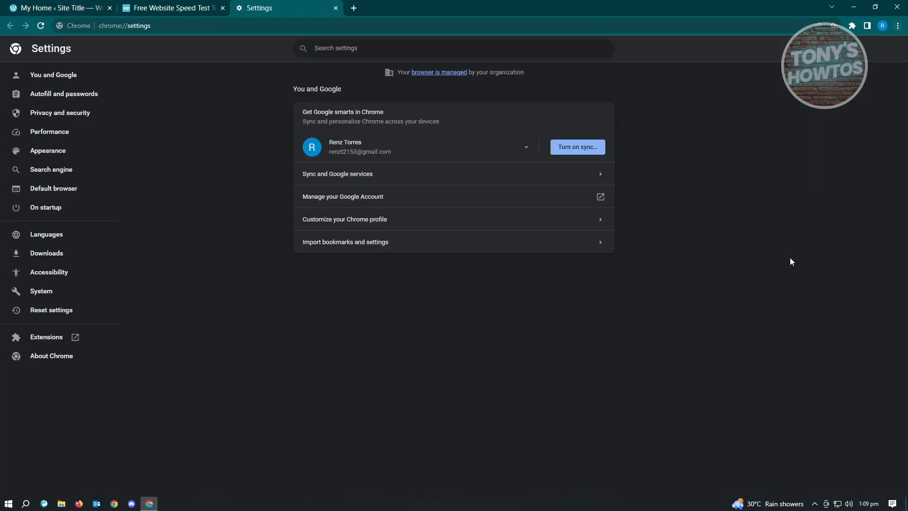
{"action": "mouse_move", "coordinate": [239, 312]}
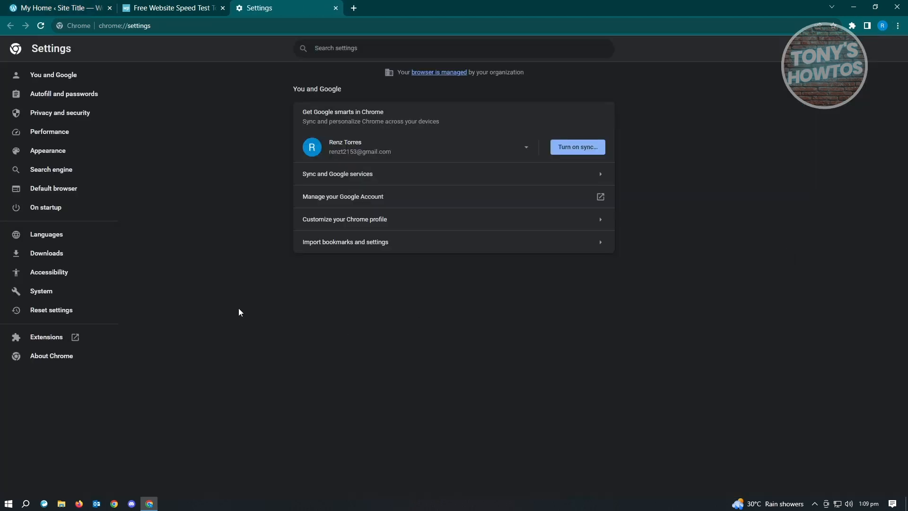
{"action": "left_click", "coordinate": [59, 113]}
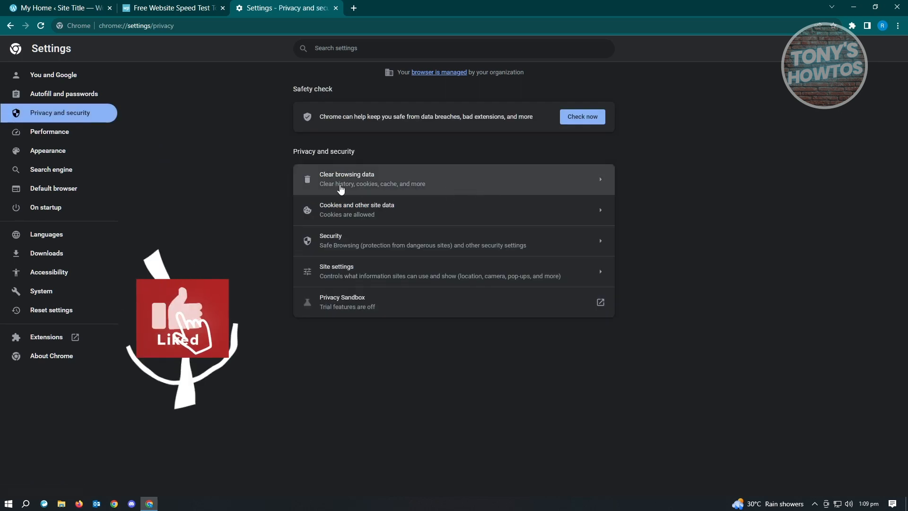
Open Clear browsing data and set the time range to Last 7 days
{"action": "left_click", "coordinate": [346, 178]}
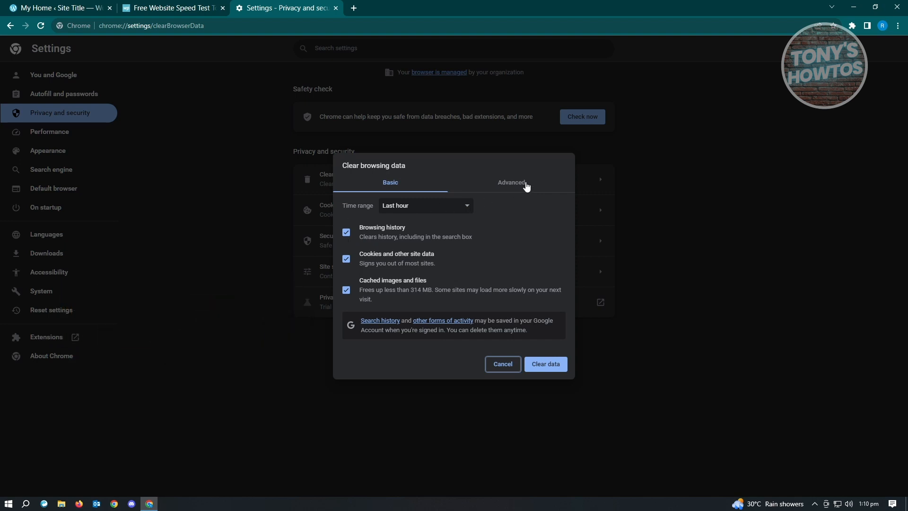
{"action": "mouse_move", "coordinate": [467, 209]}
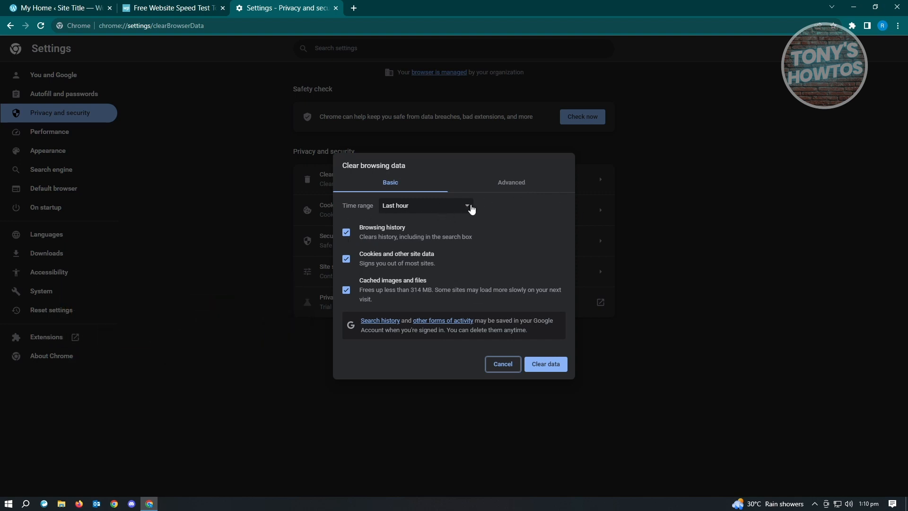
{"action": "left_click", "coordinate": [425, 205]}
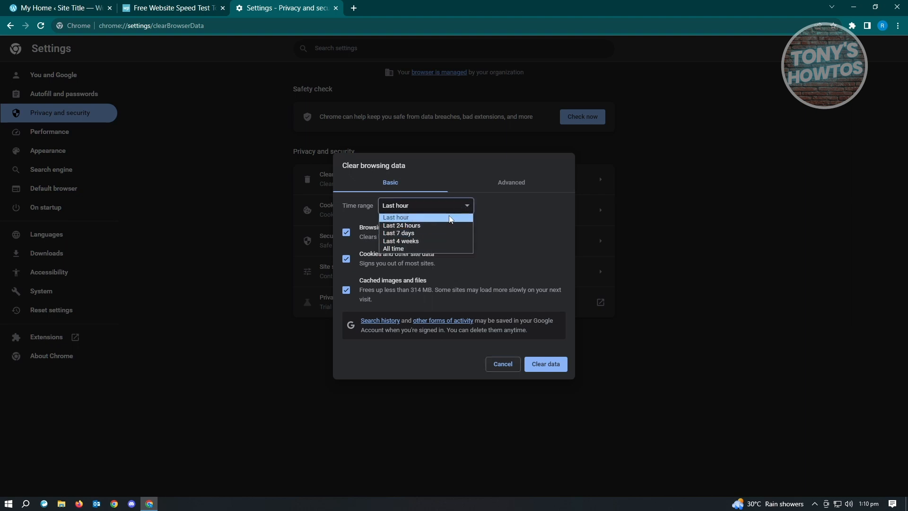
{"action": "mouse_move", "coordinate": [418, 248]}
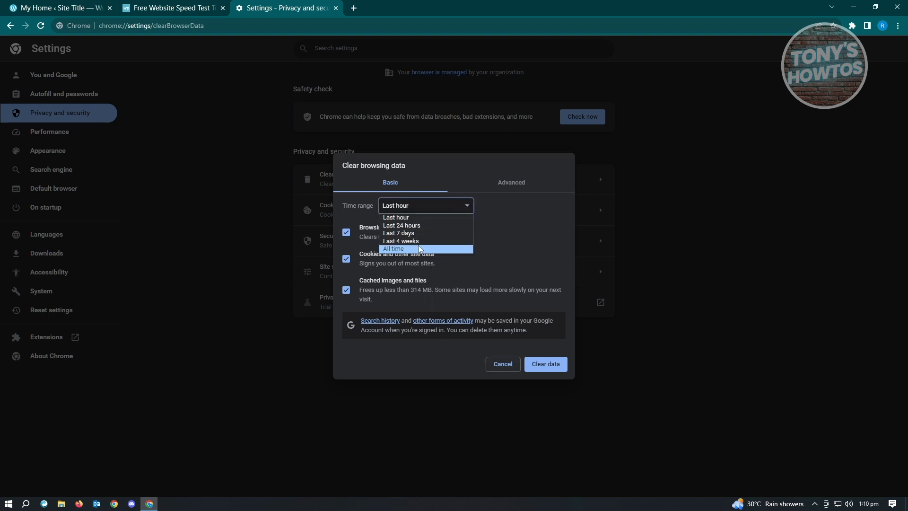
{"action": "mouse_move", "coordinate": [401, 225]}
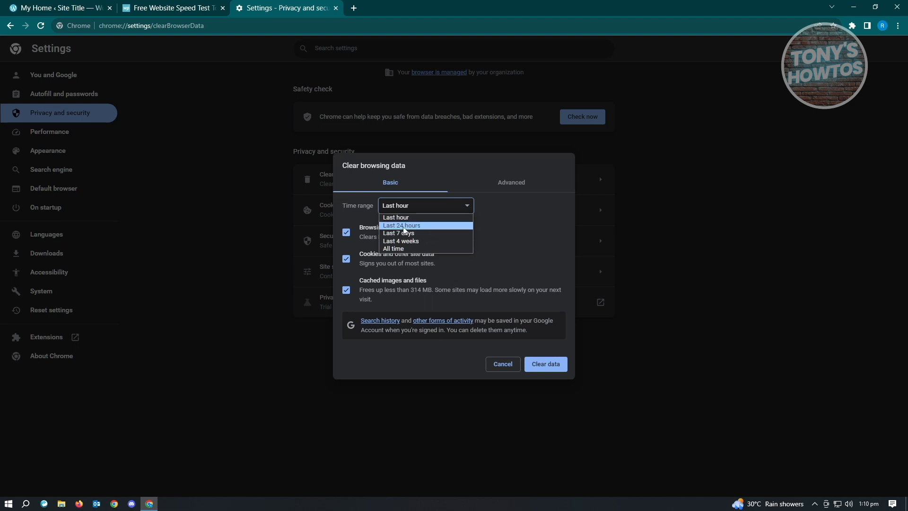
{"action": "left_click", "coordinate": [398, 233]}
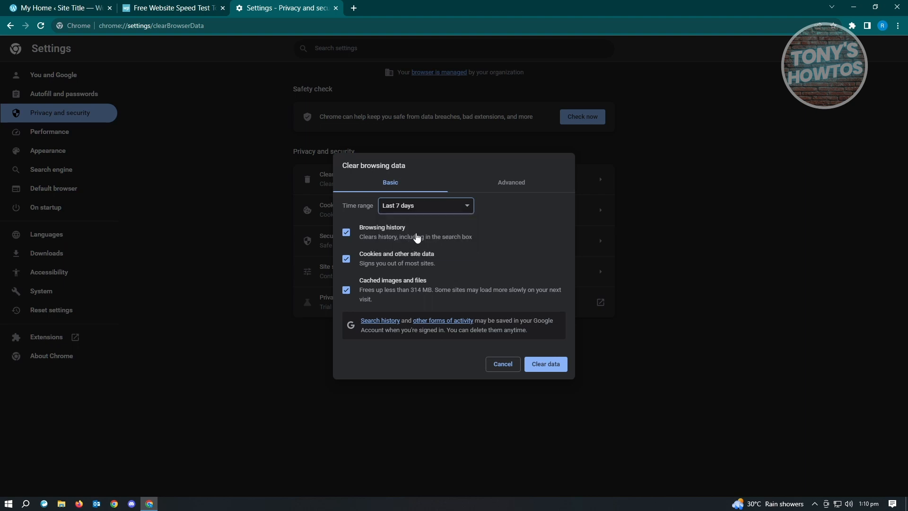
{"action": "mouse_move", "coordinate": [362, 260]}
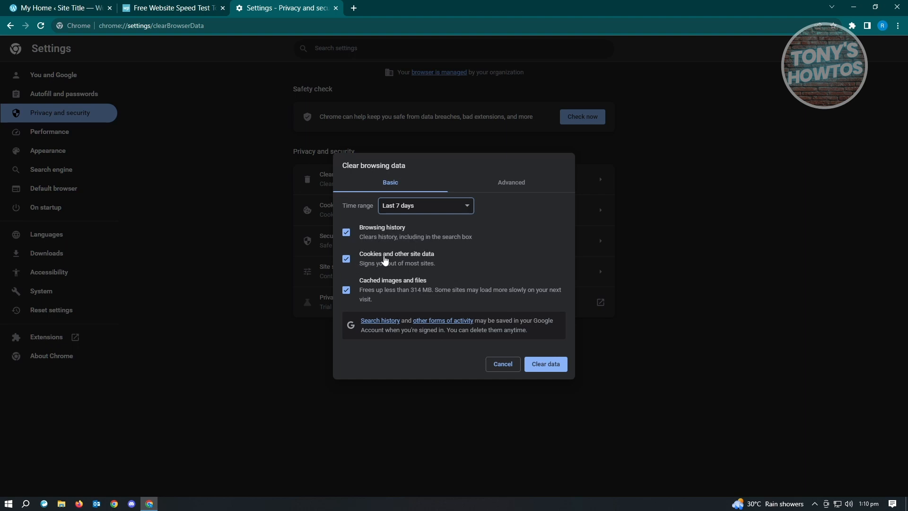
{"action": "mouse_move", "coordinate": [382, 282]}
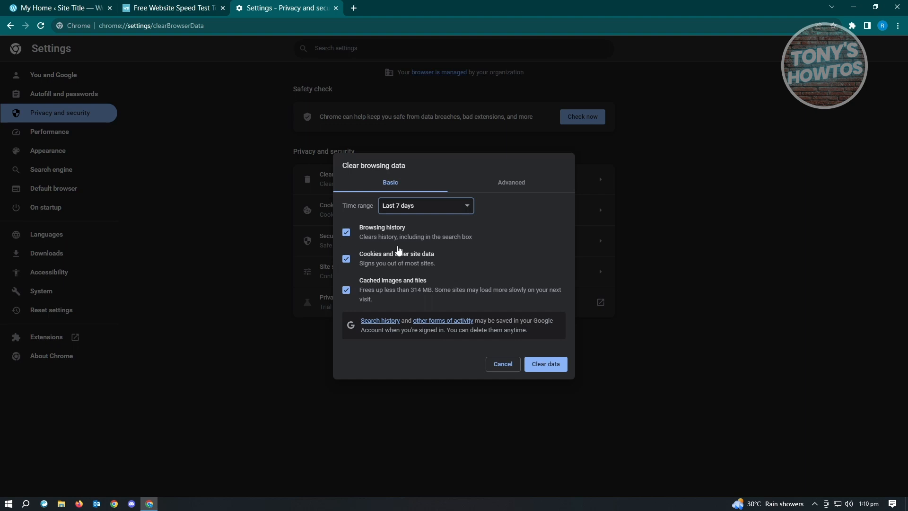
{"action": "mouse_move", "coordinate": [347, 250]}
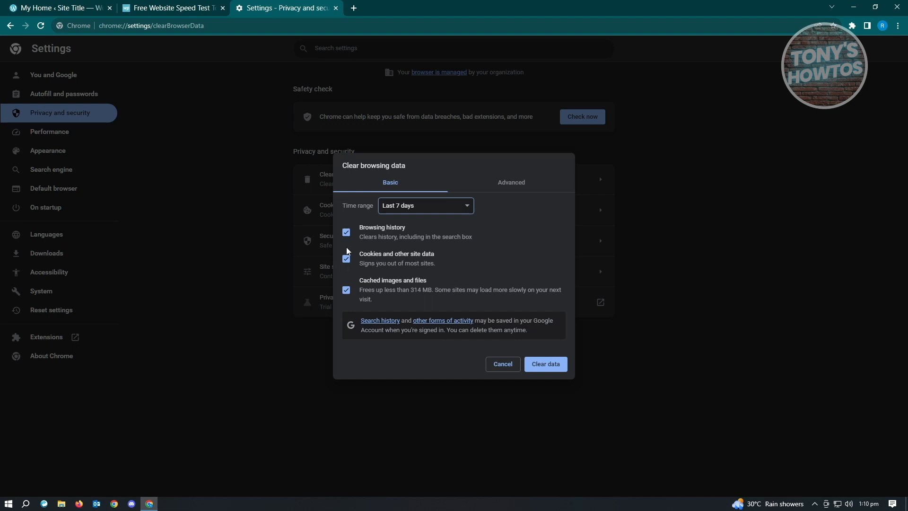
{"action": "mouse_move", "coordinate": [501, 364]}
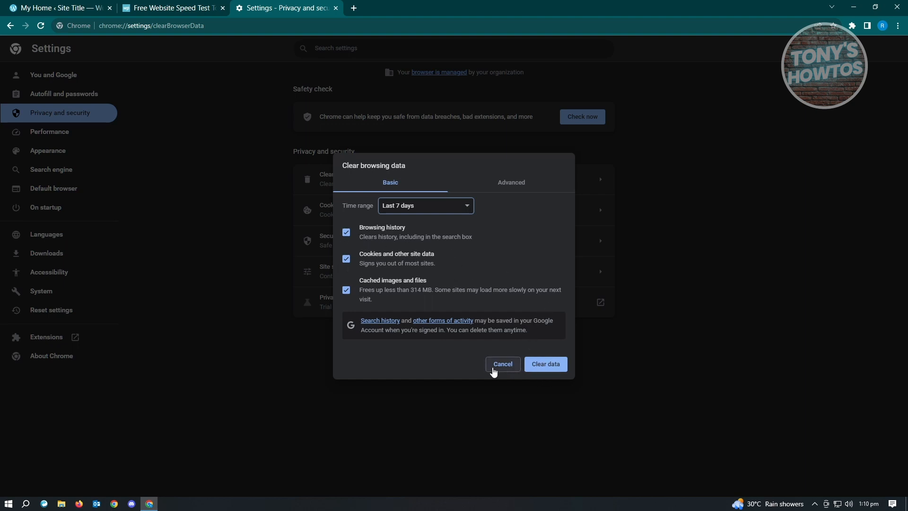